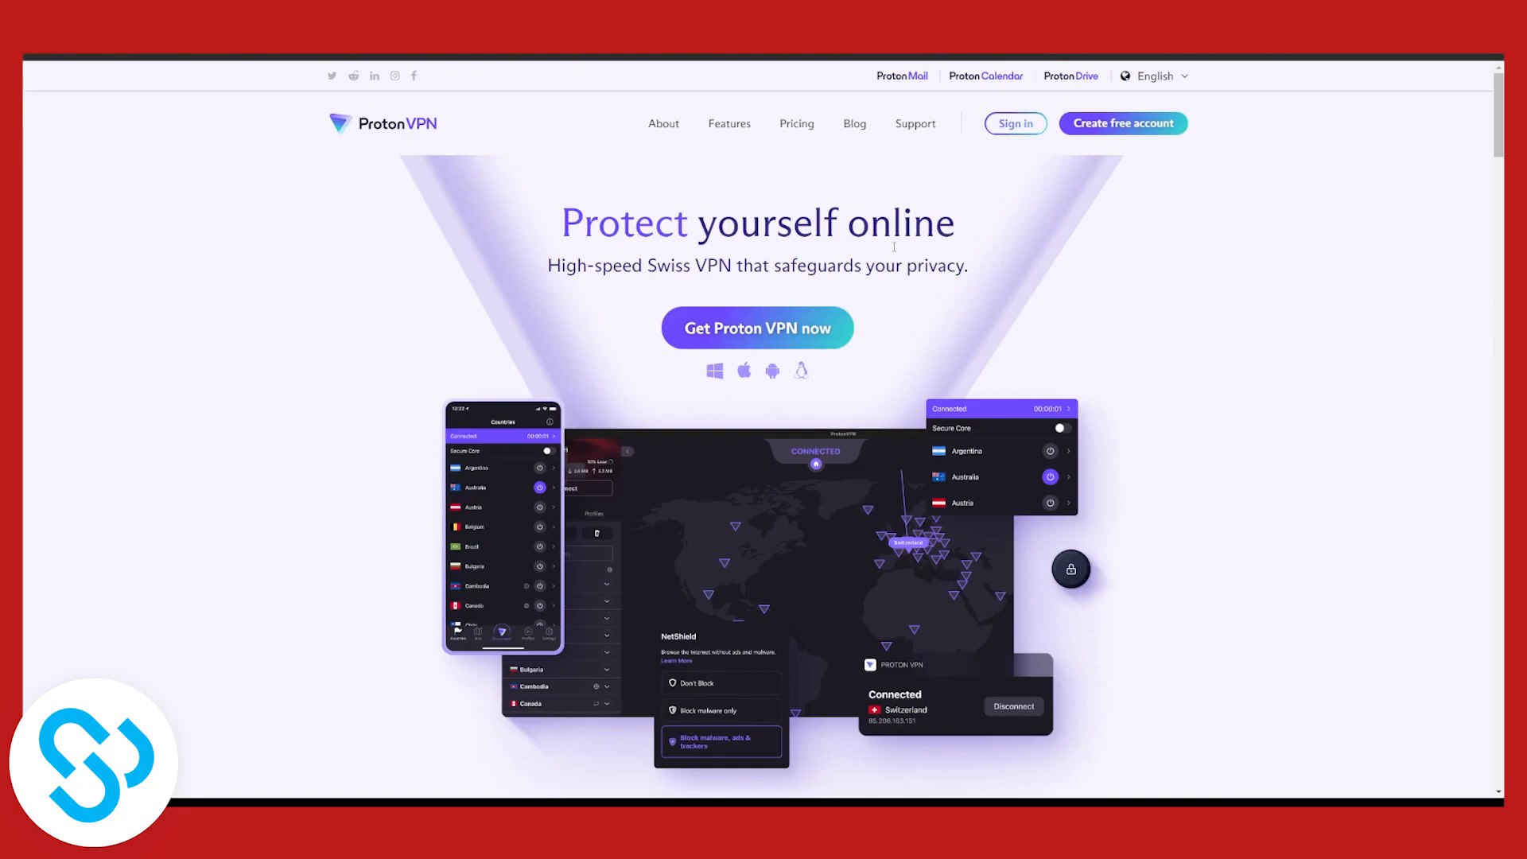
pyautogui.moveTo(824, 198)
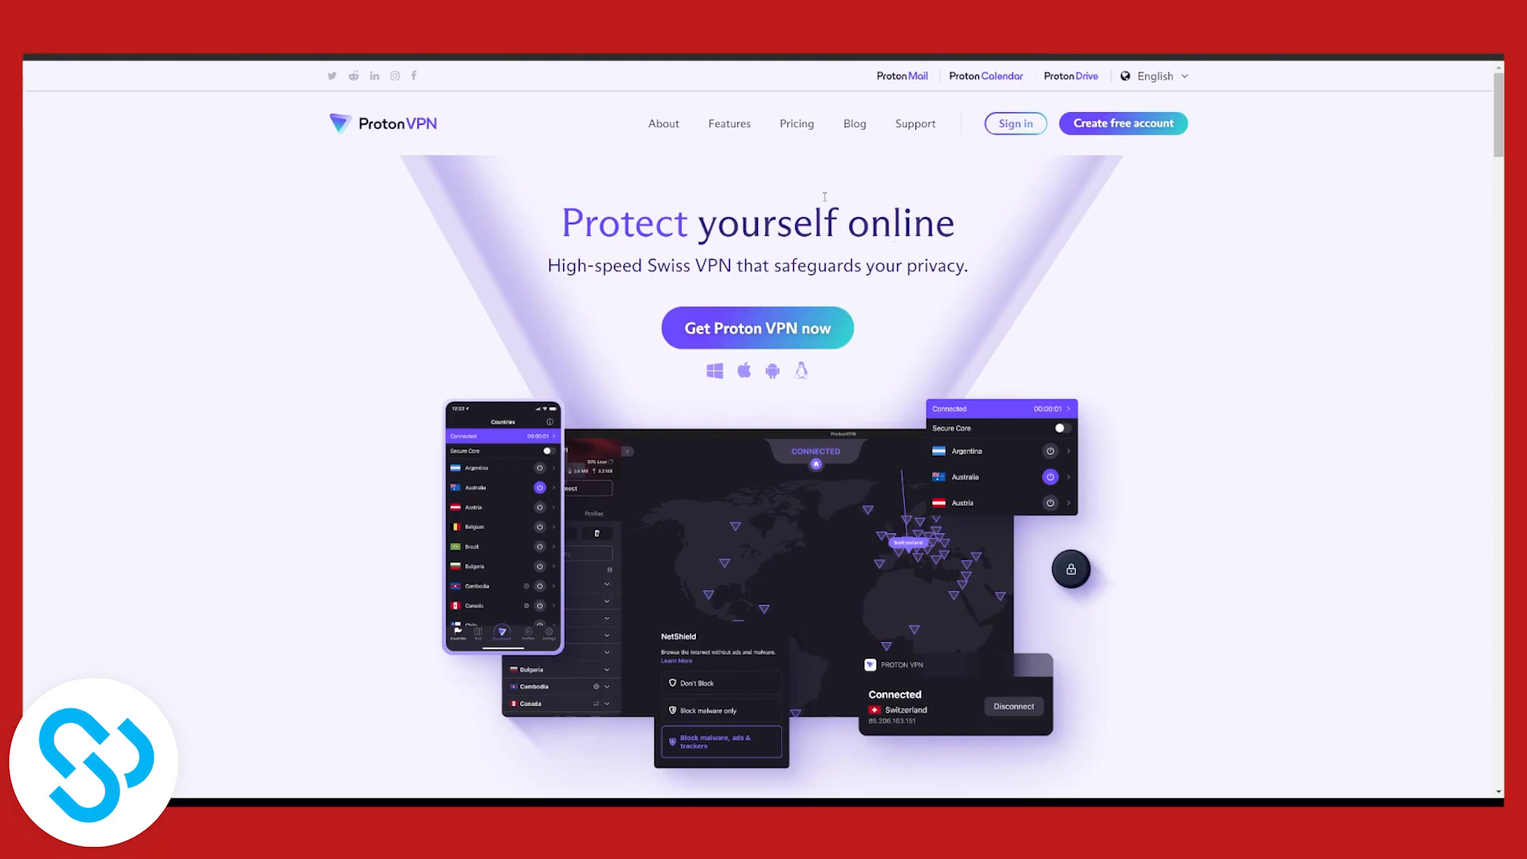
pyautogui.moveTo(811, 196)
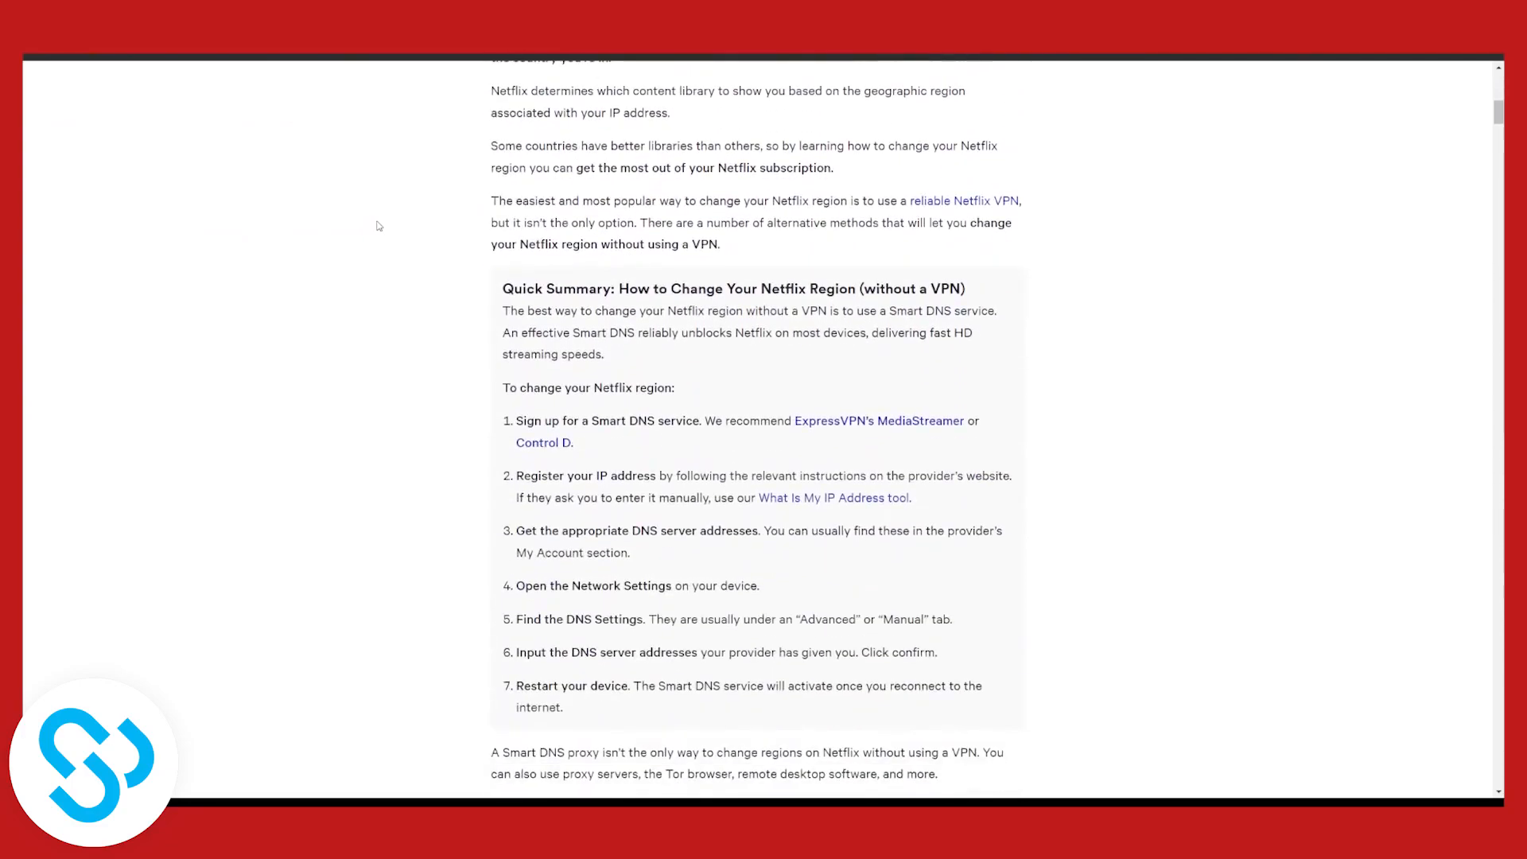
pyautogui.scroll(-3)
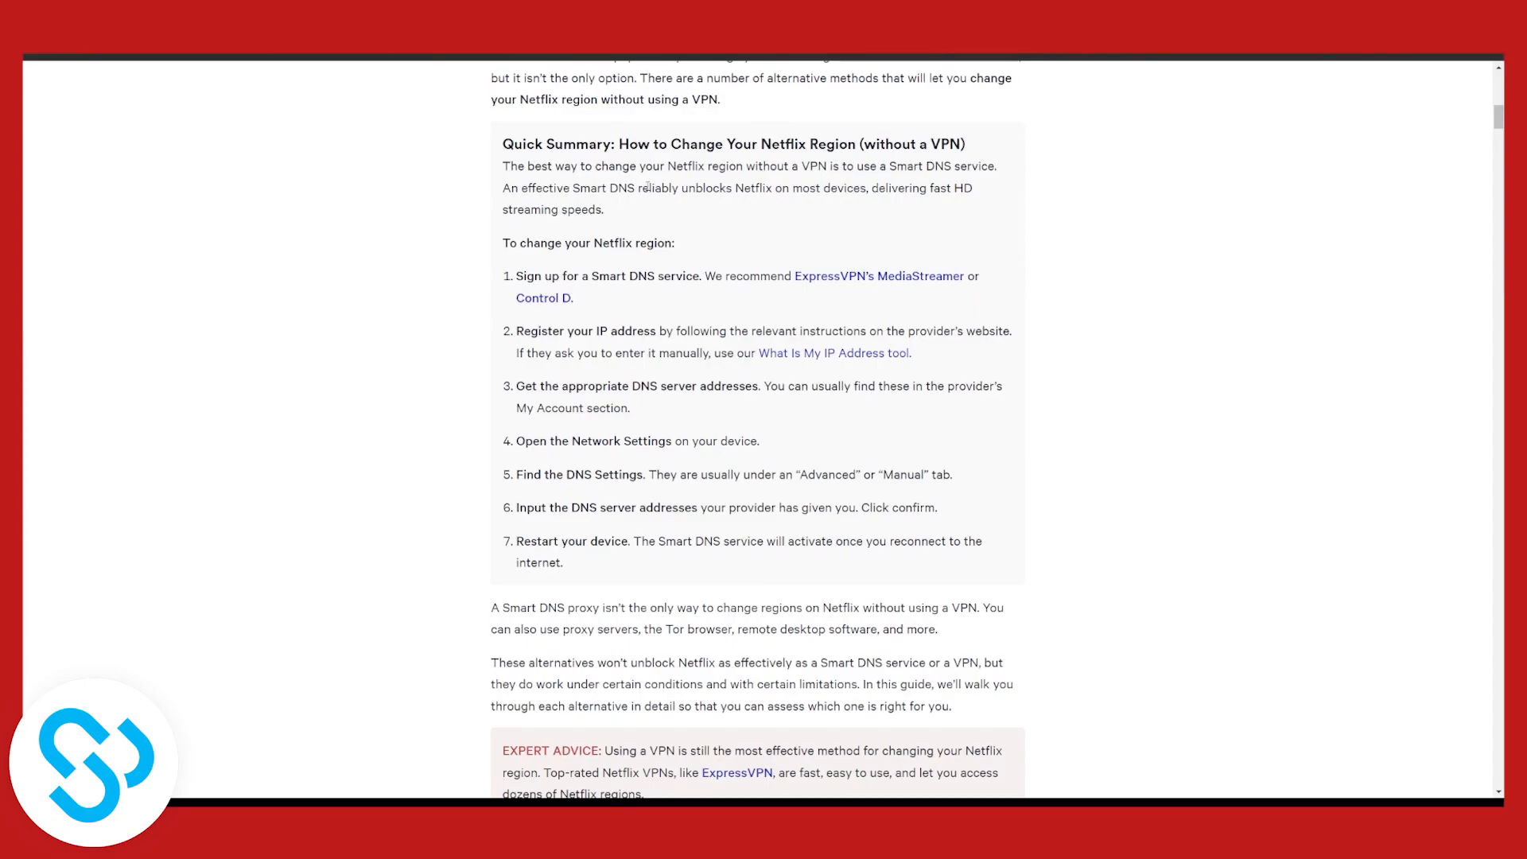
pyautogui.moveTo(680, 202)
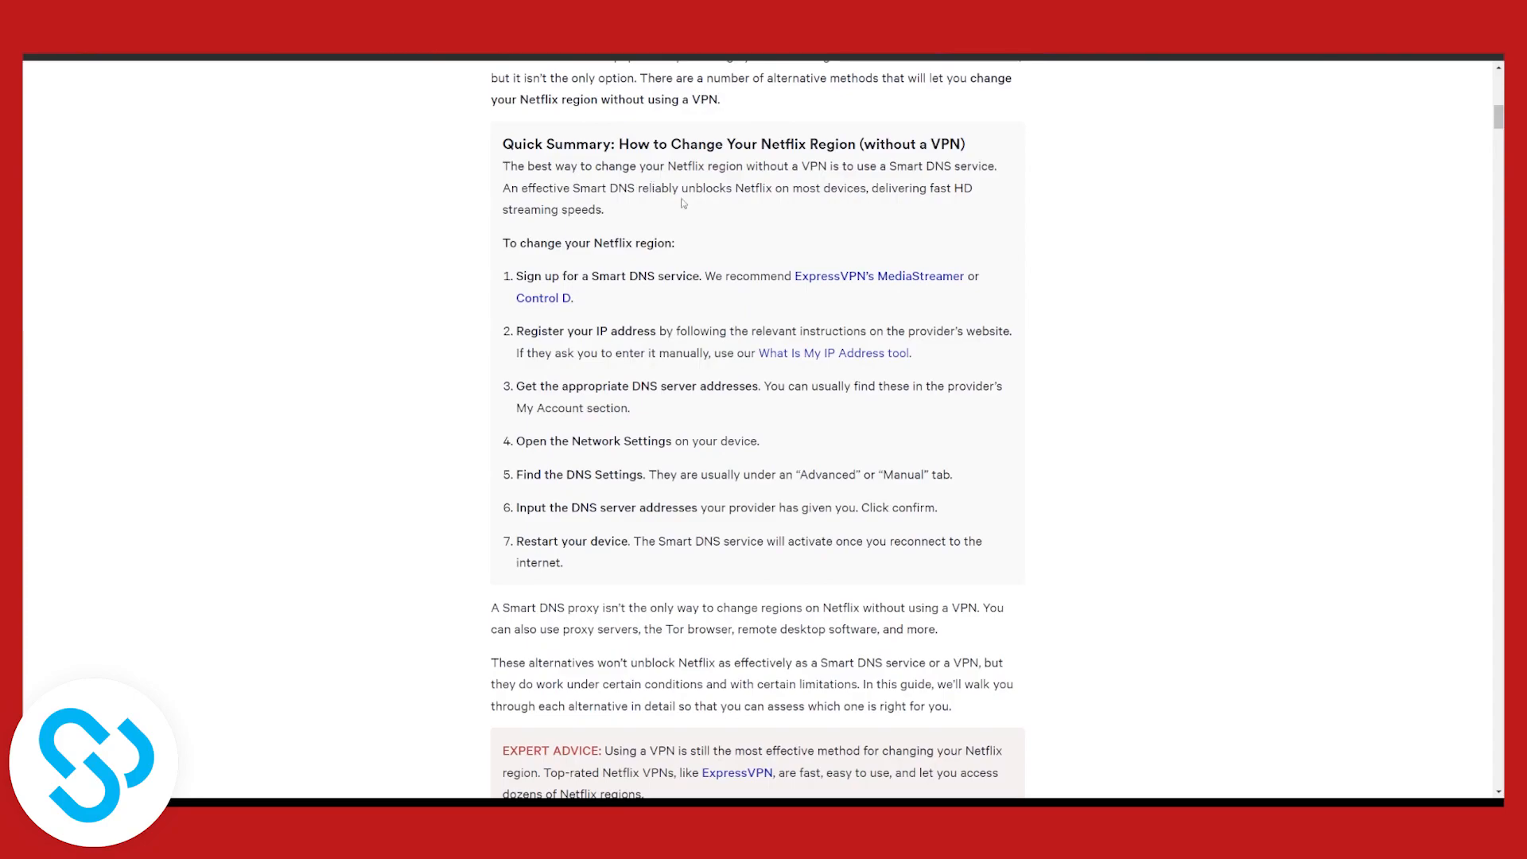
pyautogui.moveTo(624, 405)
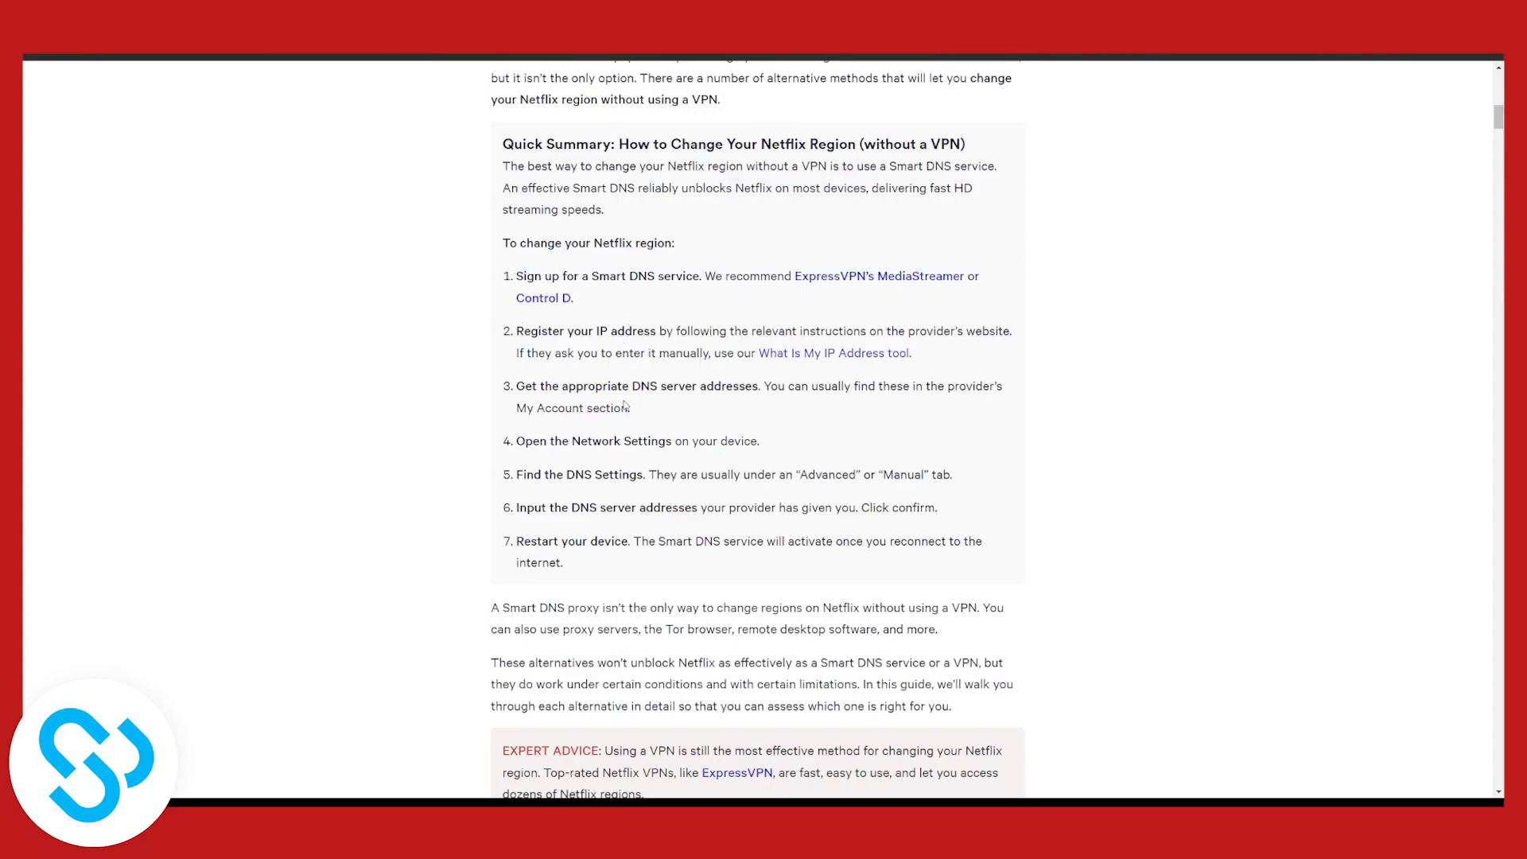
pyautogui.moveTo(445, 479)
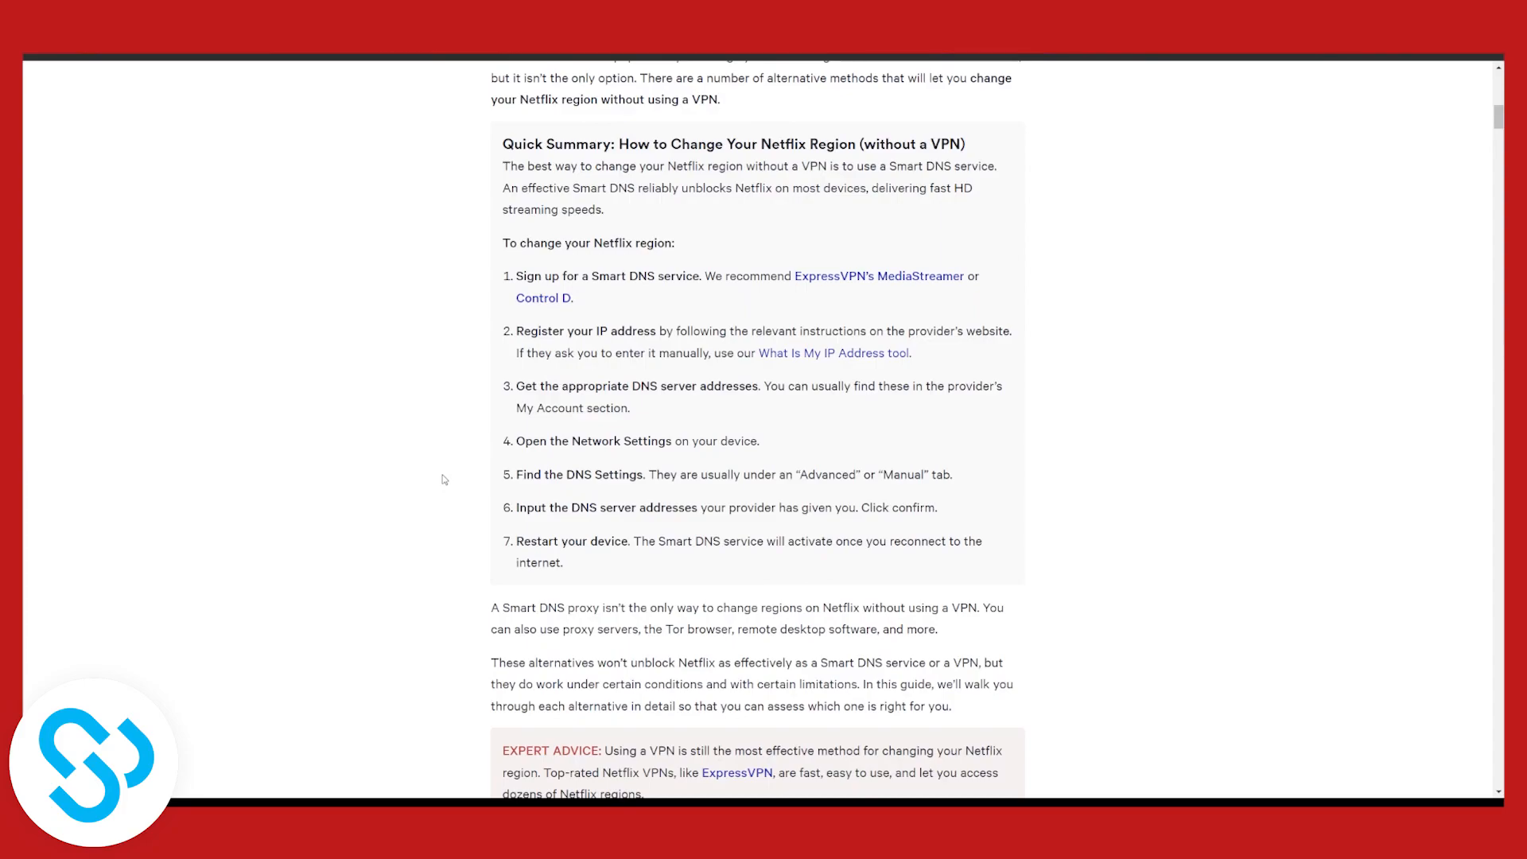
pyautogui.moveTo(545, 223)
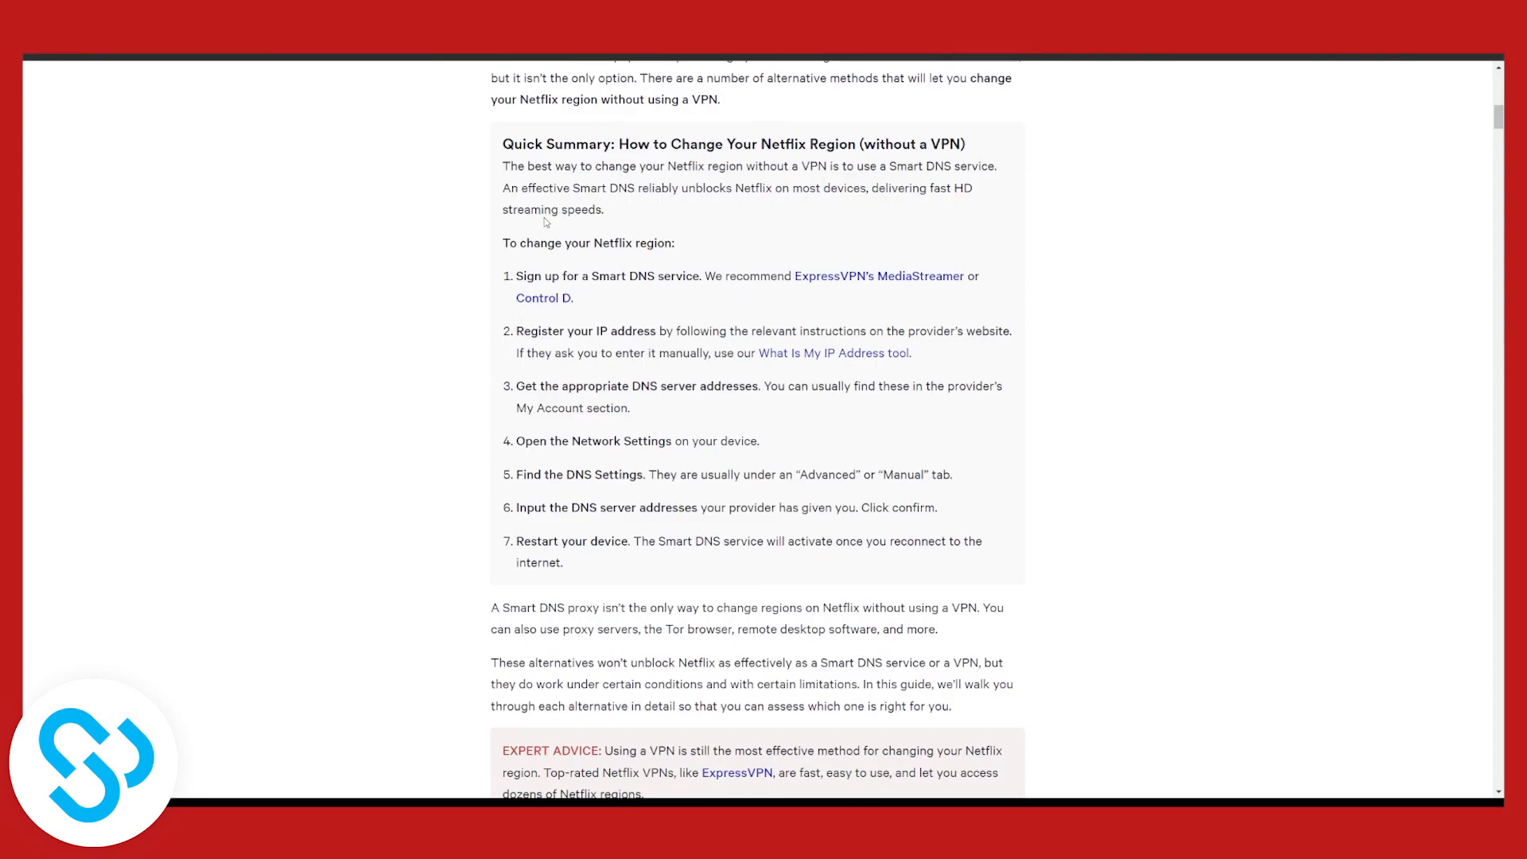
pyautogui.moveTo(884, 280)
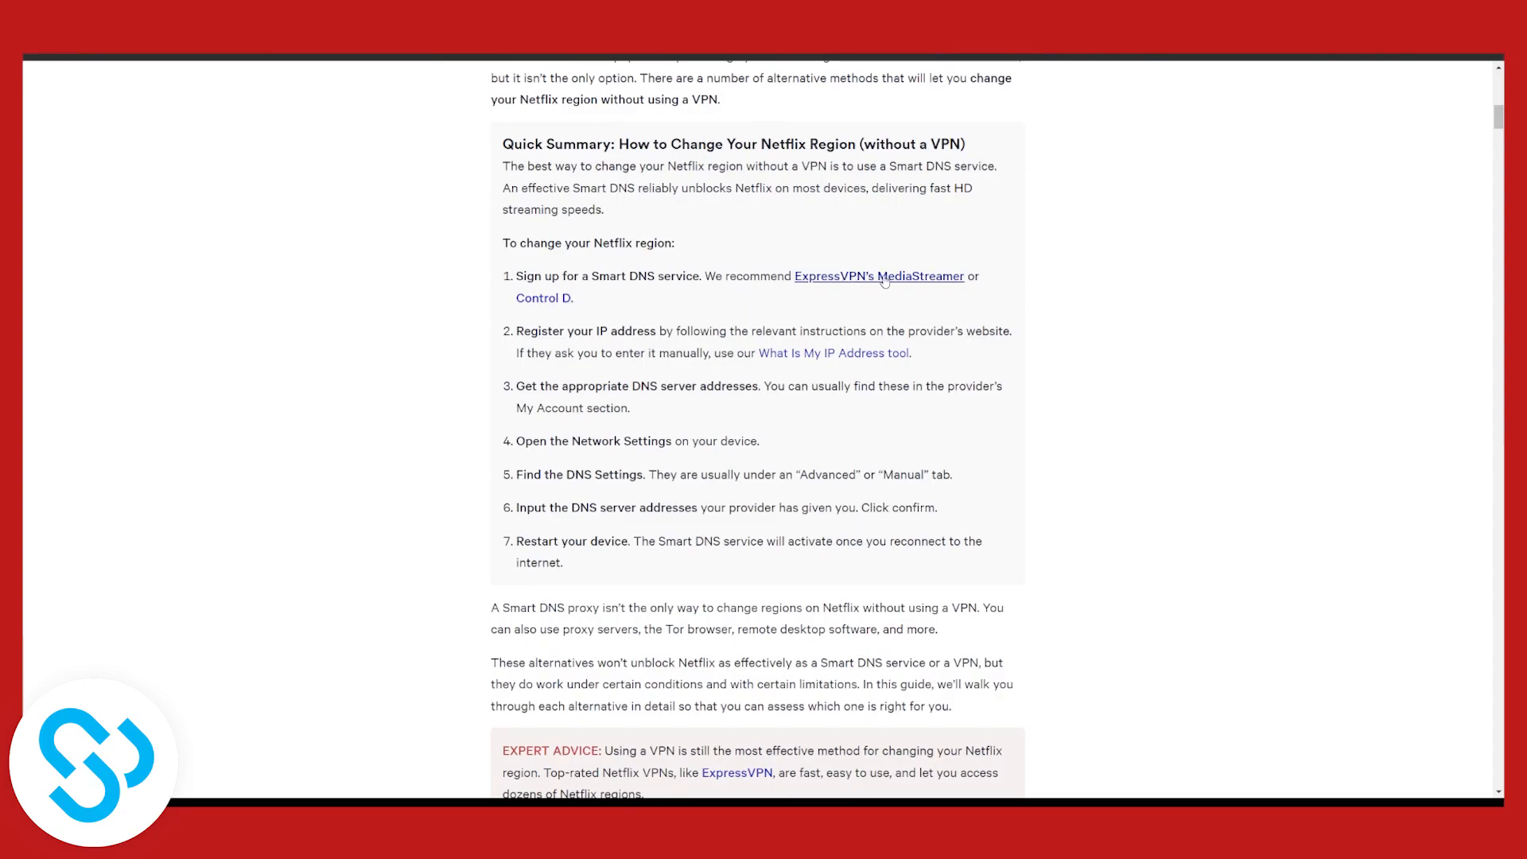
pyautogui.moveTo(974, 246)
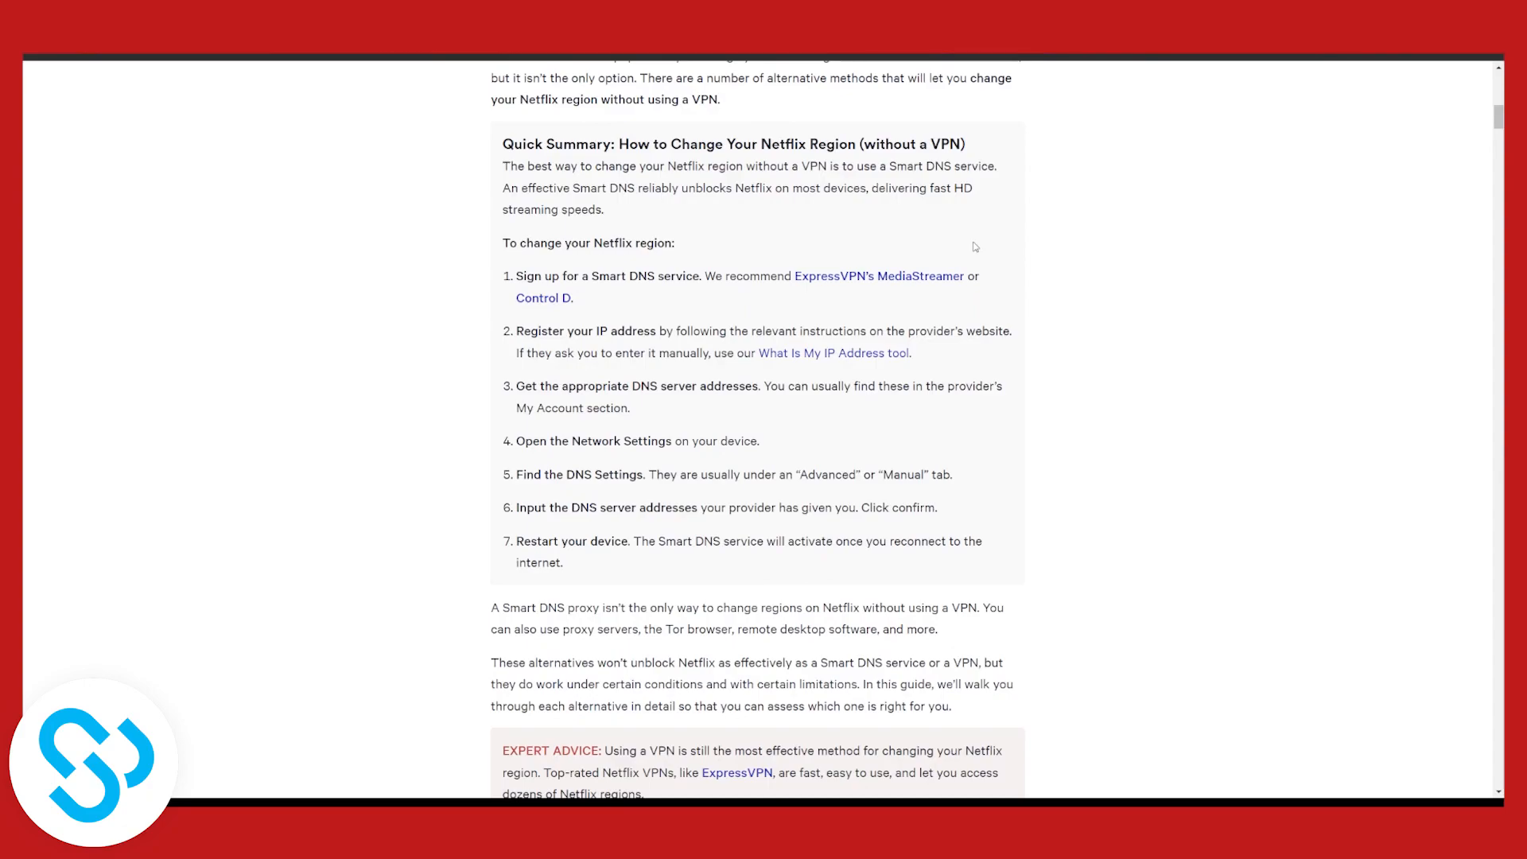
pyautogui.moveTo(928, 234)
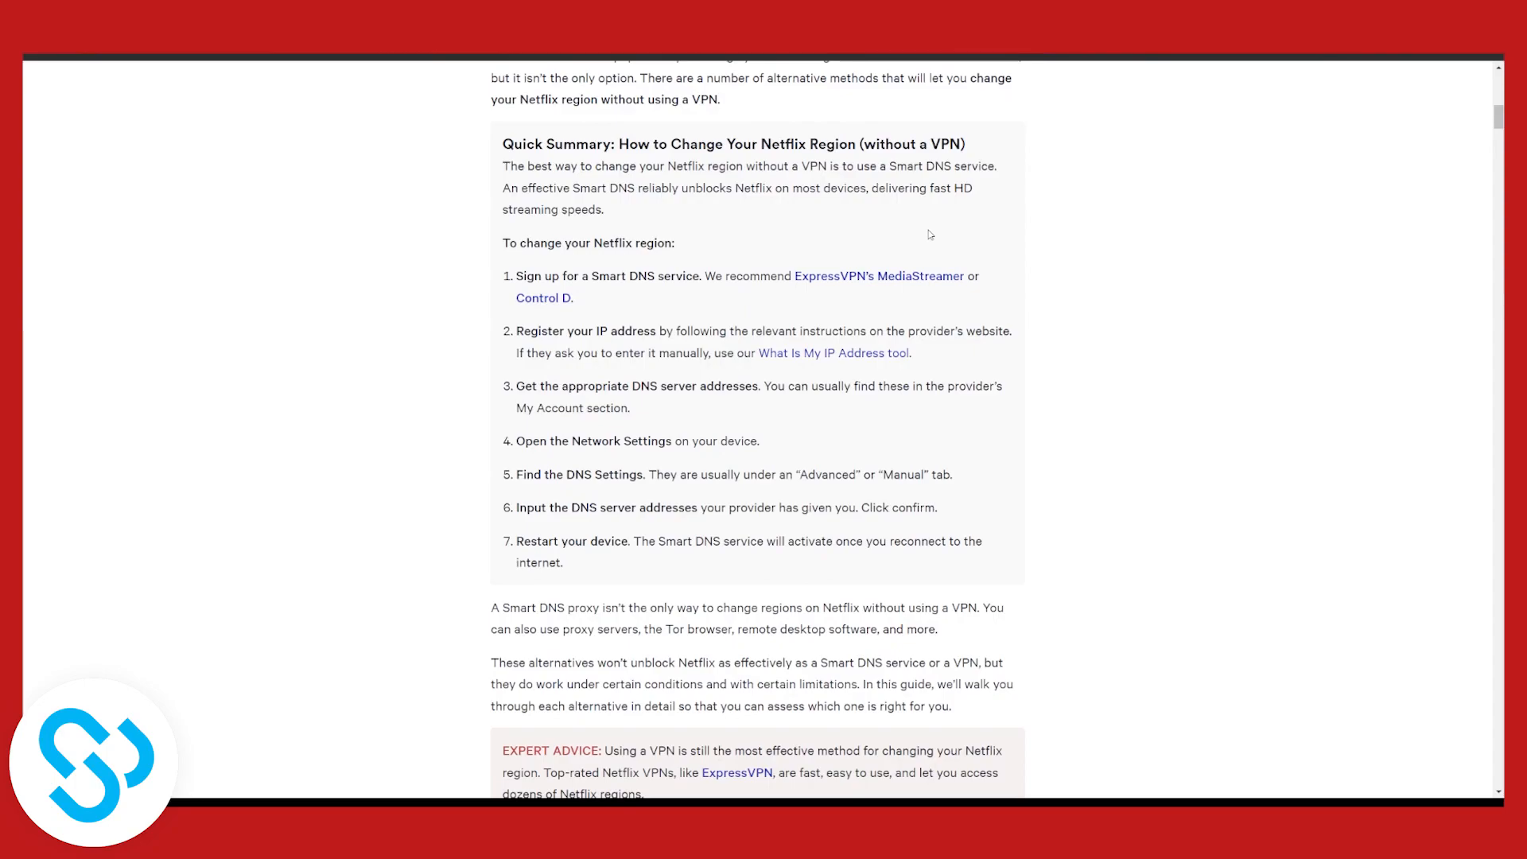
pyautogui.moveTo(715, 192)
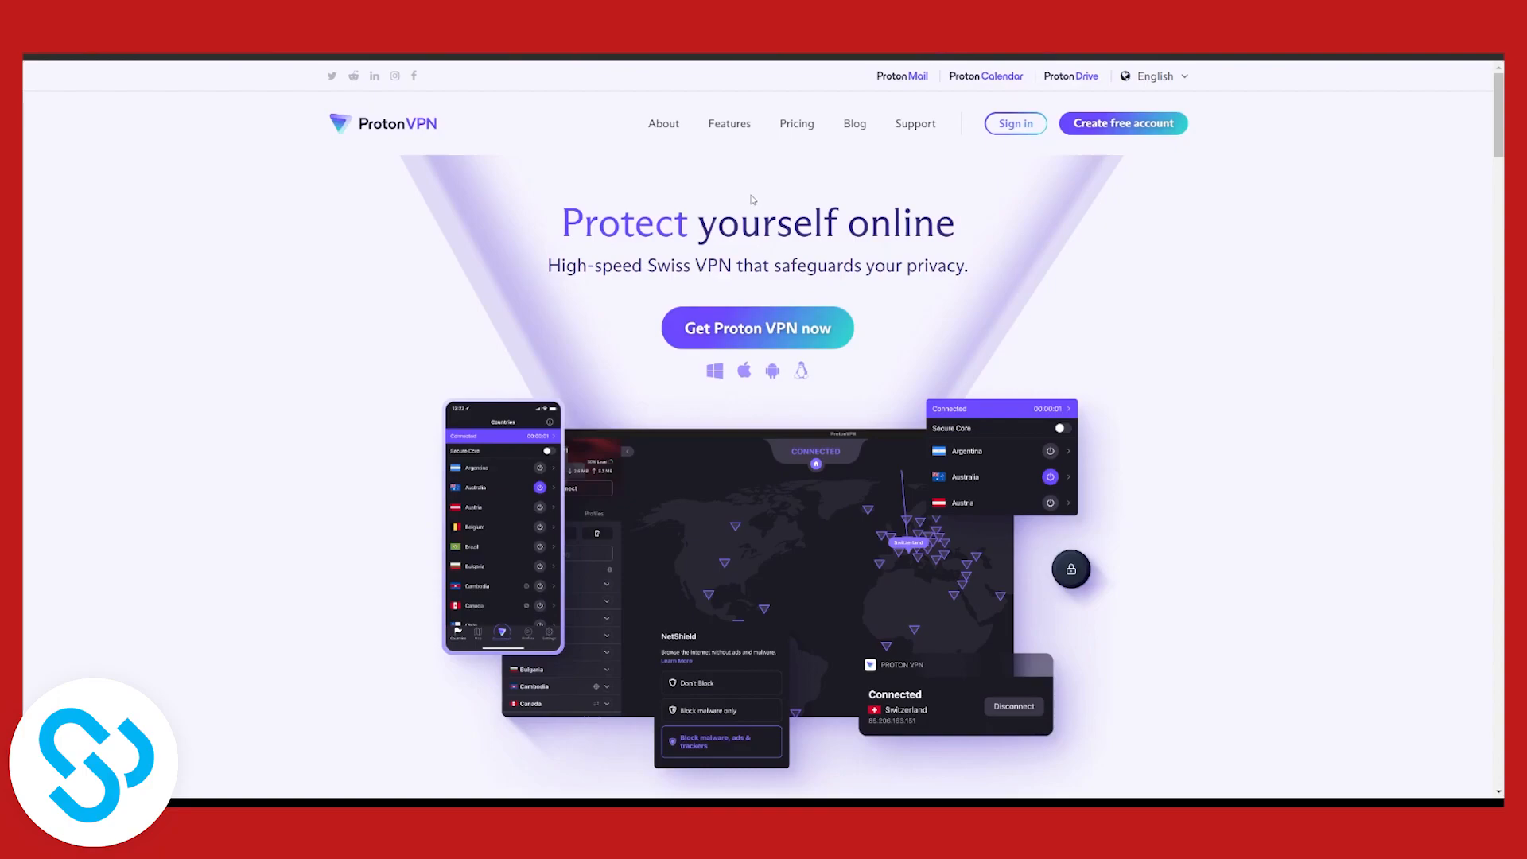
pyautogui.moveTo(755, 194)
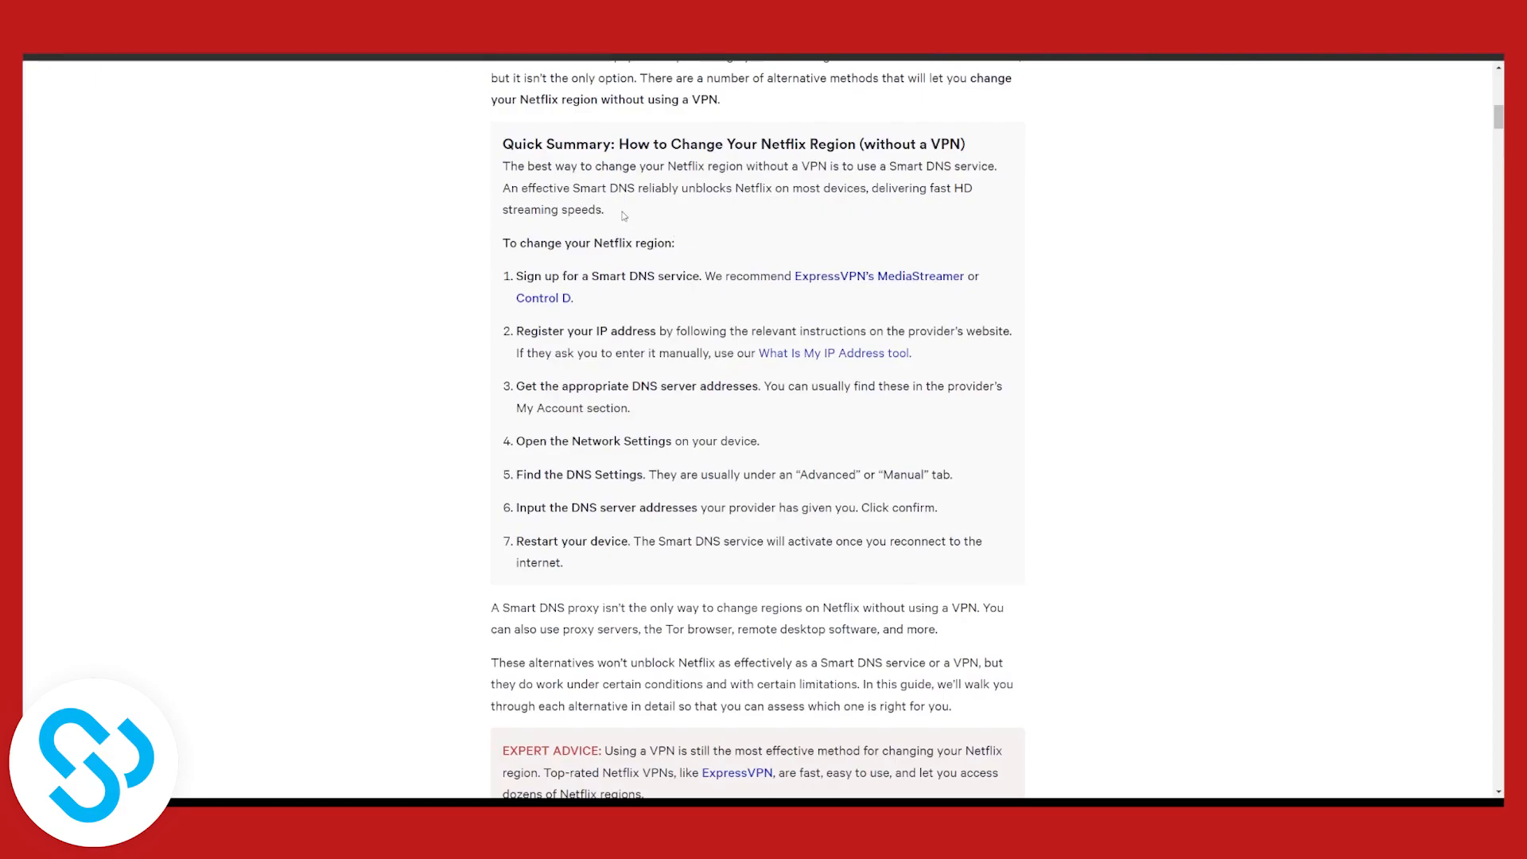
pyautogui.moveTo(762, 245)
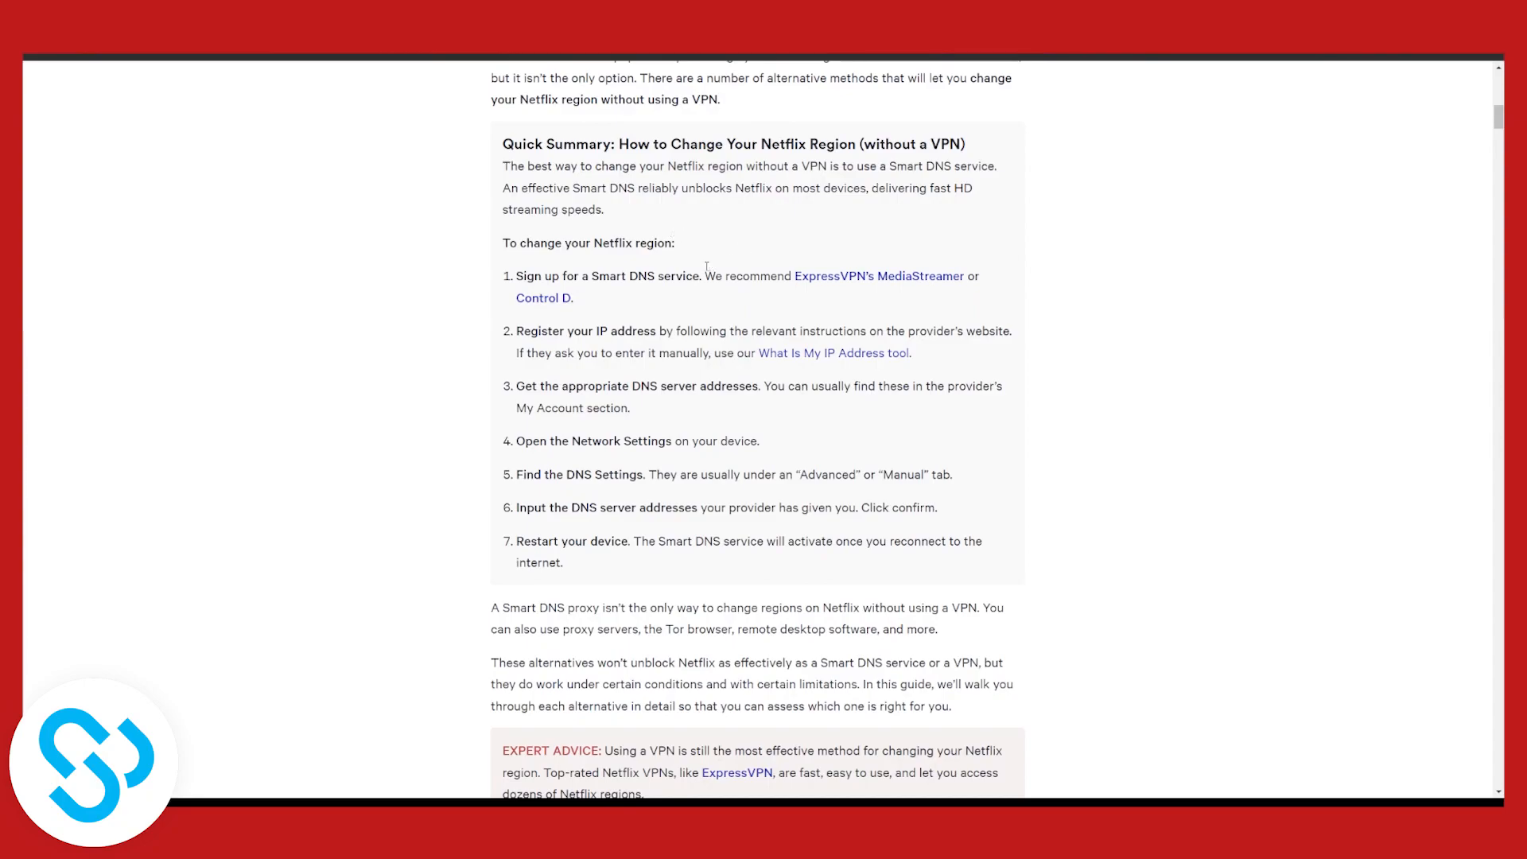
pyautogui.moveTo(720, 264)
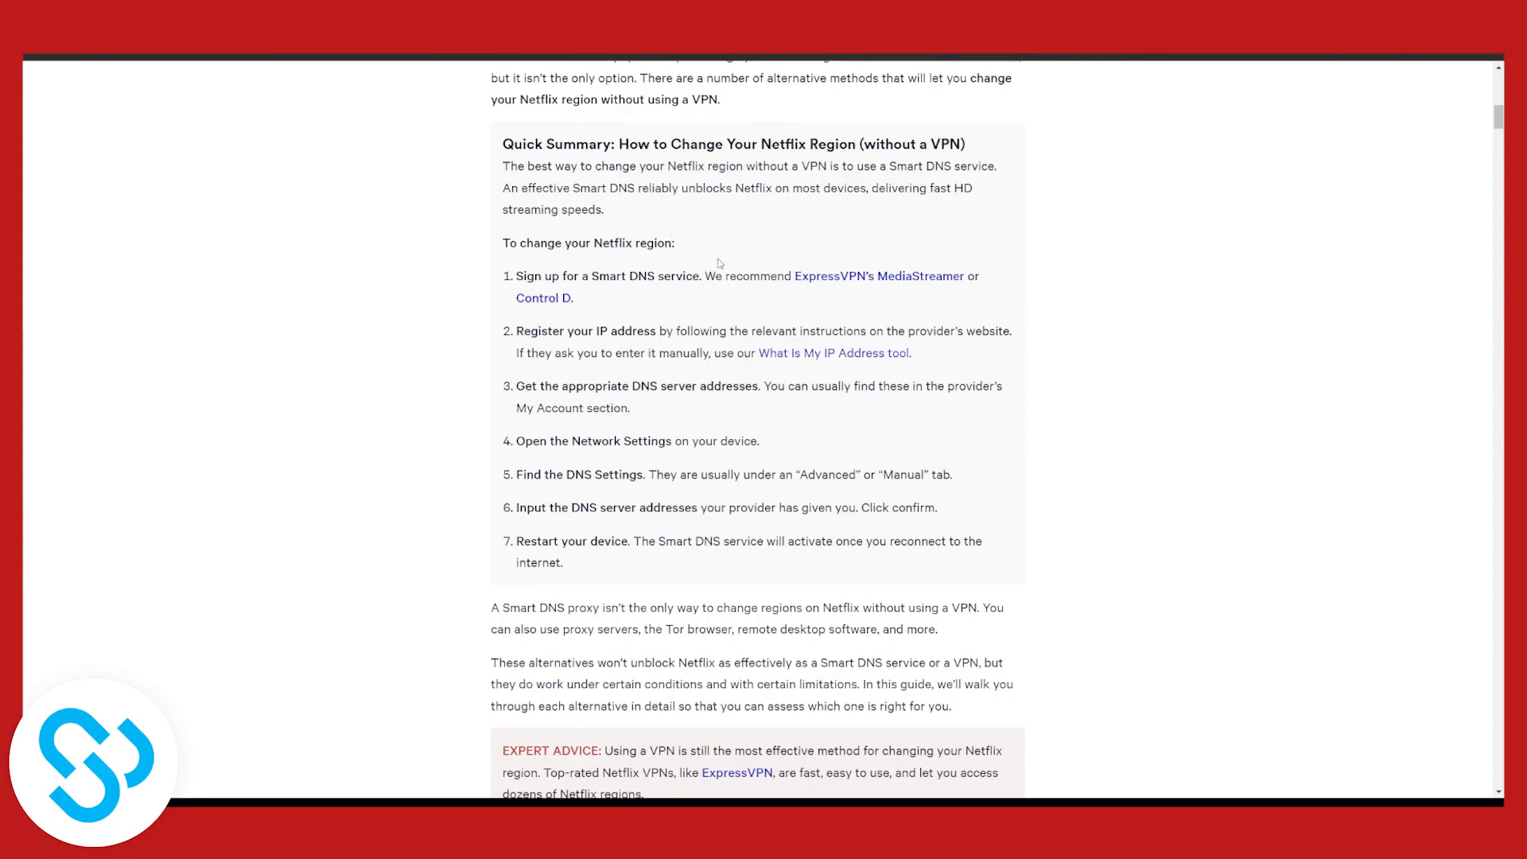